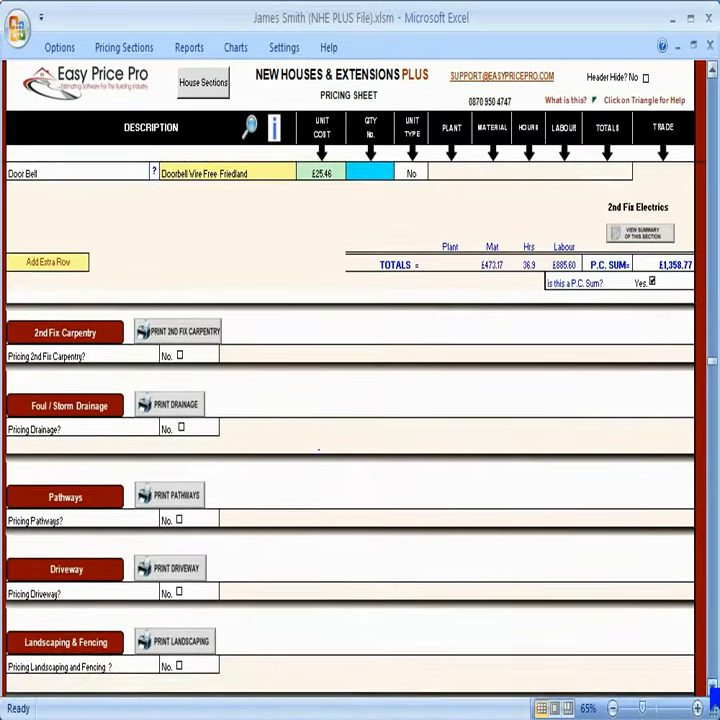
Tick Yes to switch on pricing for 2nd Fix Carpentry
{"action": "scroll", "scroll_direction": "down", "scroll_amount": 3}
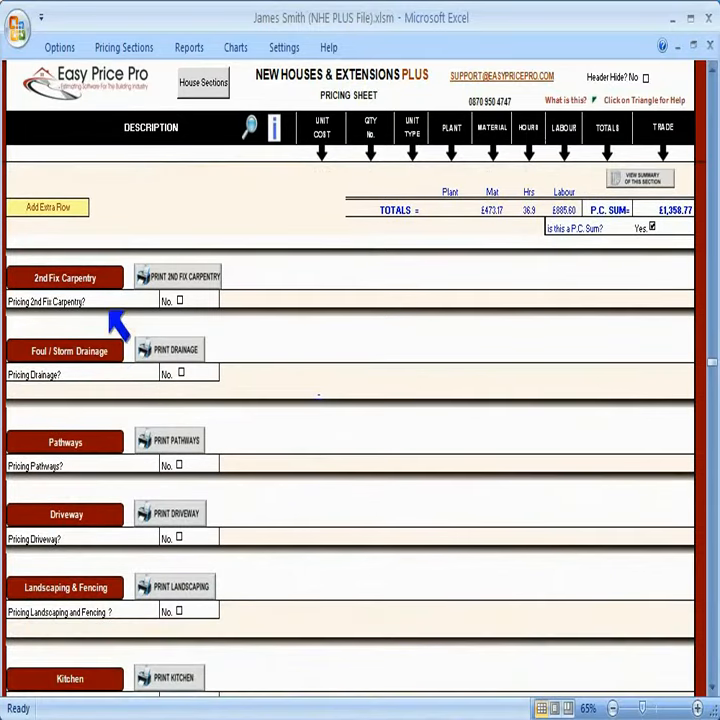
{"action": "left_click", "coordinate": [180, 300]}
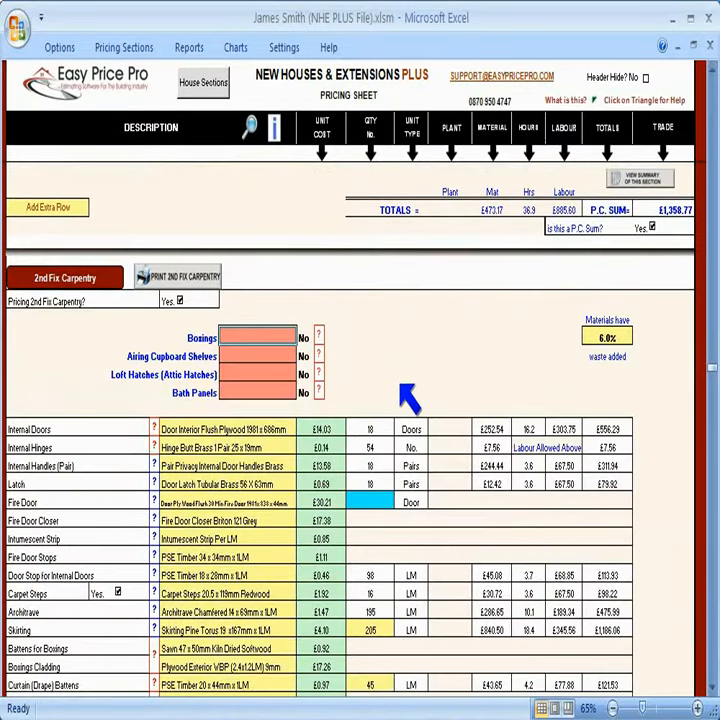
{"action": "mouse_move", "coordinate": [290, 350]}
{"action": "type", "text": "3"}
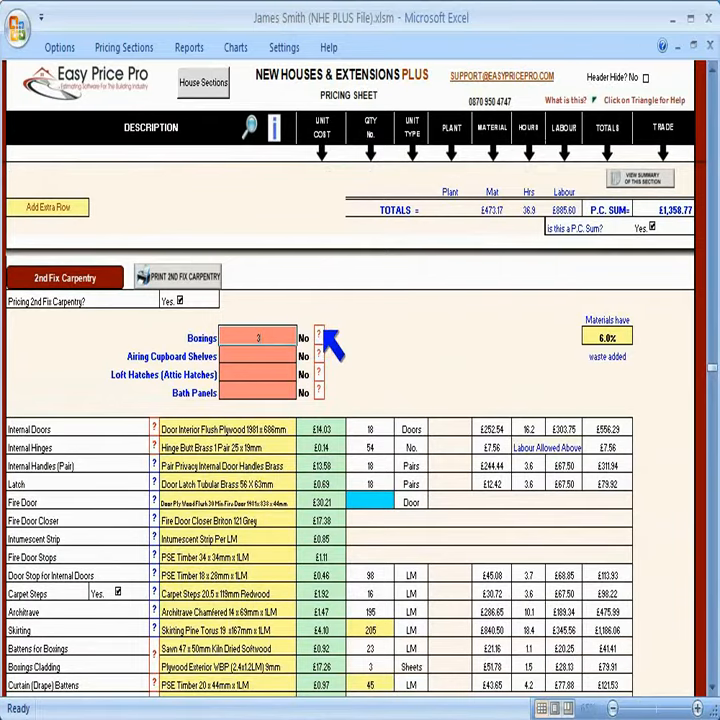
Enter the Boxings + Battens details for the 2 boxings
{"action": "left_click", "coordinate": [320, 338]}
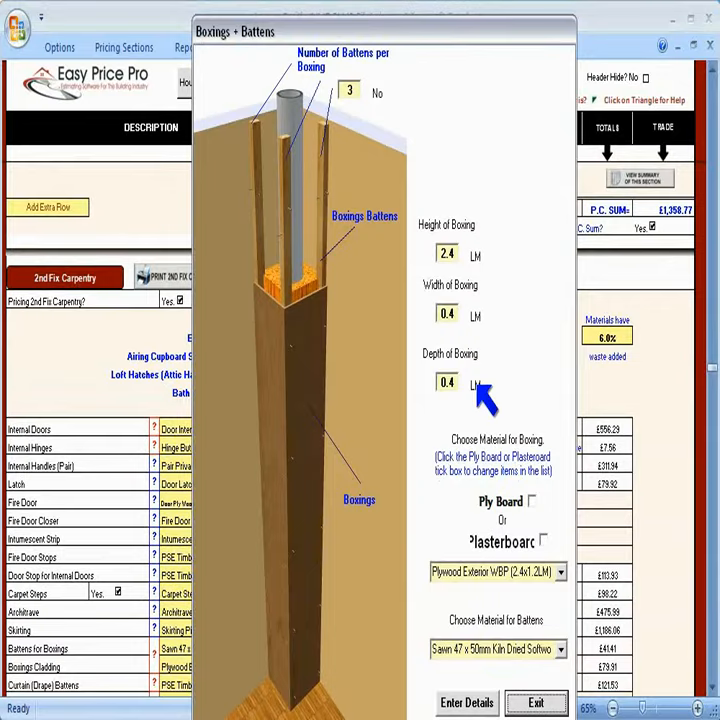
{"action": "left_click", "coordinate": [496, 648]}
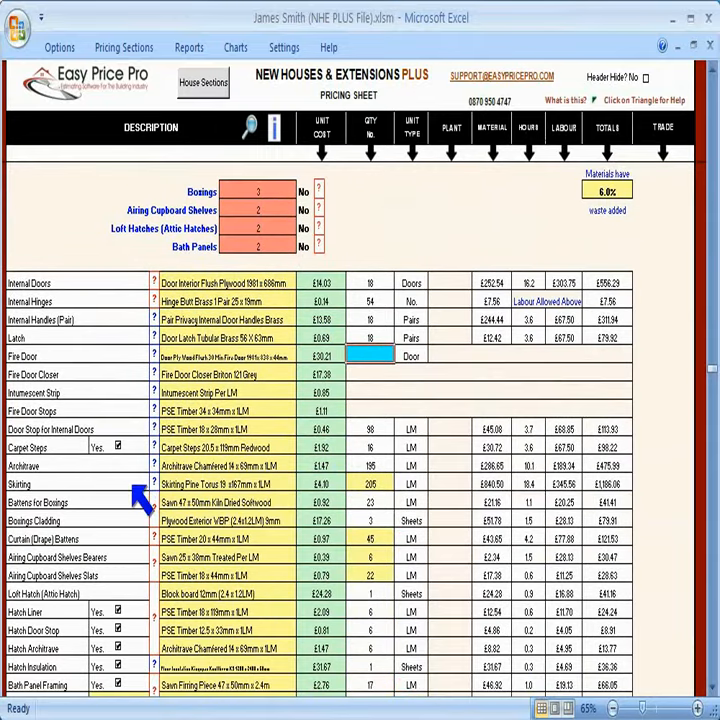
{"action": "mouse_move", "coordinate": [120, 510]}
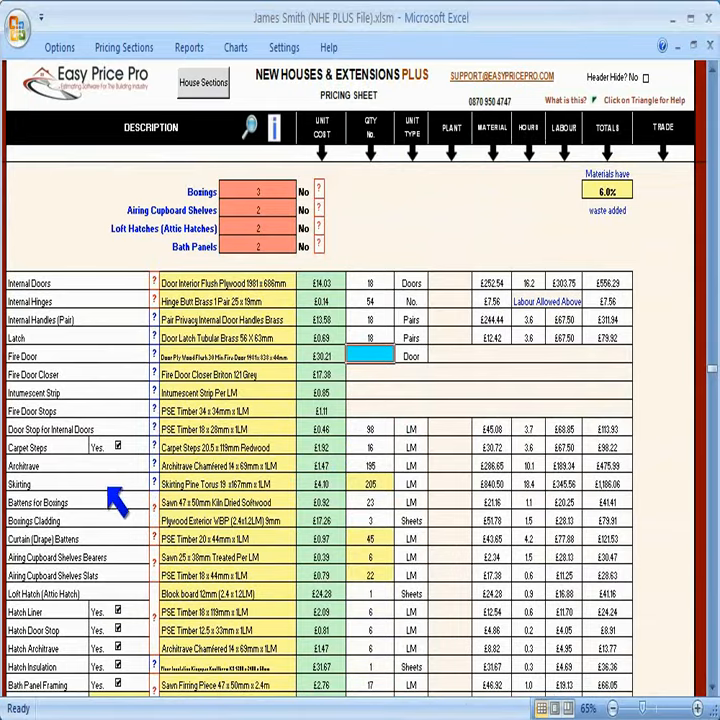
Scroll down the carpentry item list to the Letterbox row and back to Skirting Board
{"action": "scroll", "scroll_direction": "down", "scroll_amount": 3}
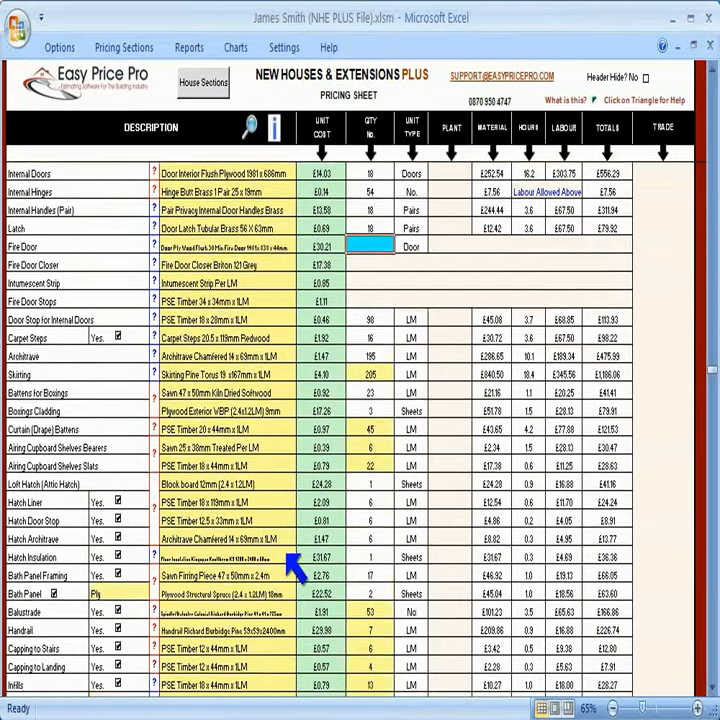
{"action": "scroll", "scroll_direction": "down", "scroll_amount": 3}
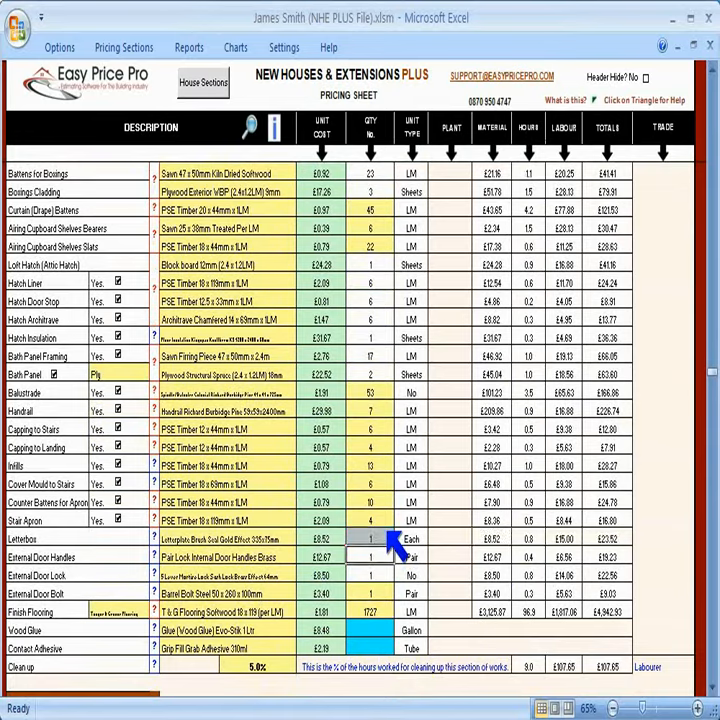
{"action": "scroll", "scroll_direction": "up", "scroll_amount": 3}
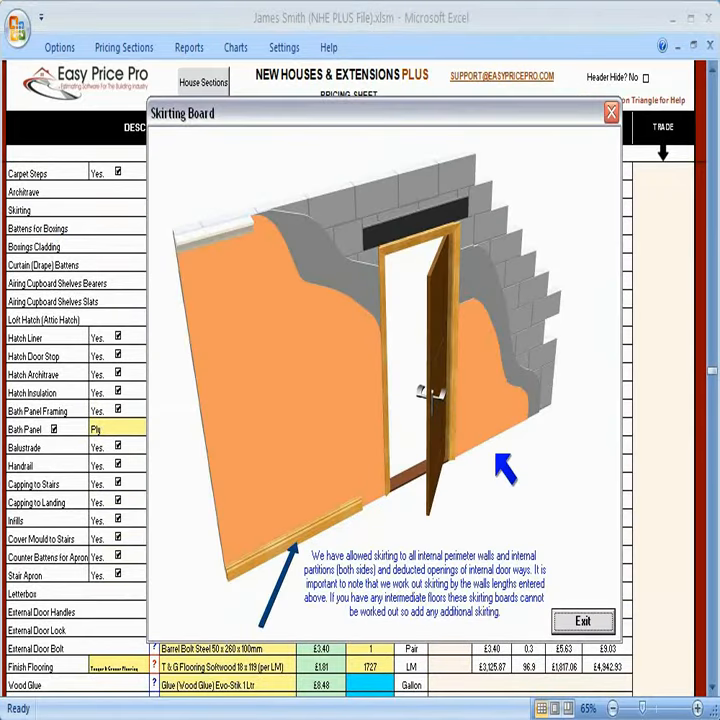
{"action": "mouse_move", "coordinate": [460, 464]}
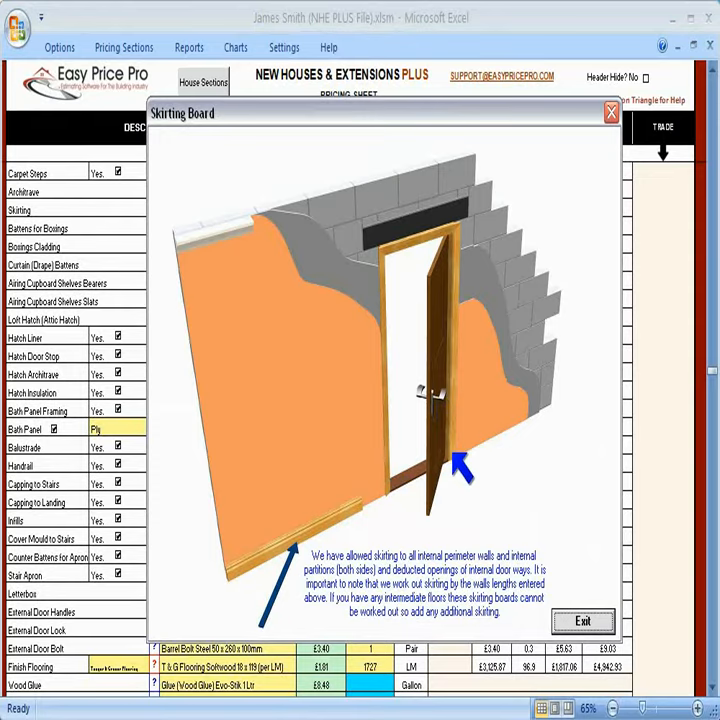
{"action": "left_click", "coordinate": [610, 112]}
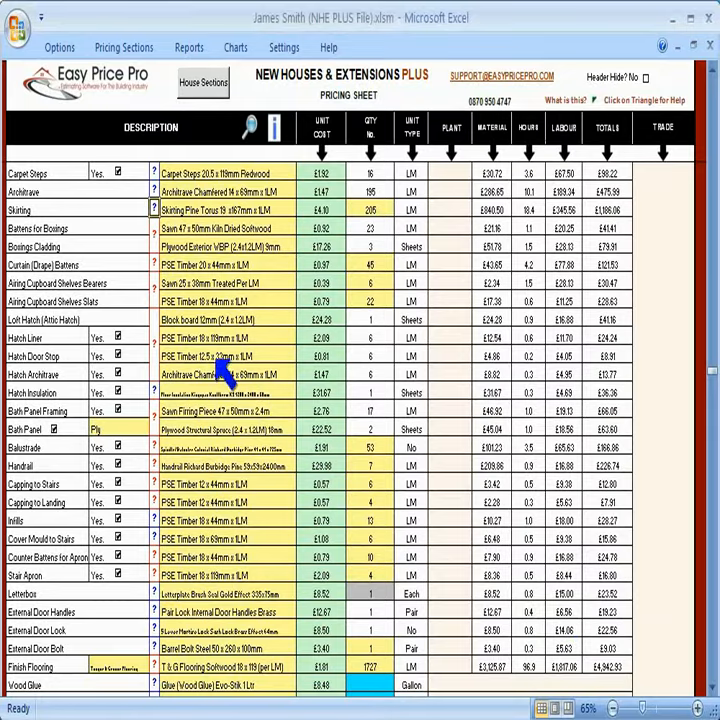
Set the loft hatch liner sizes and options and the bath panel dimensions, returning to the sheet
{"action": "left_click", "coordinate": [152, 318]}
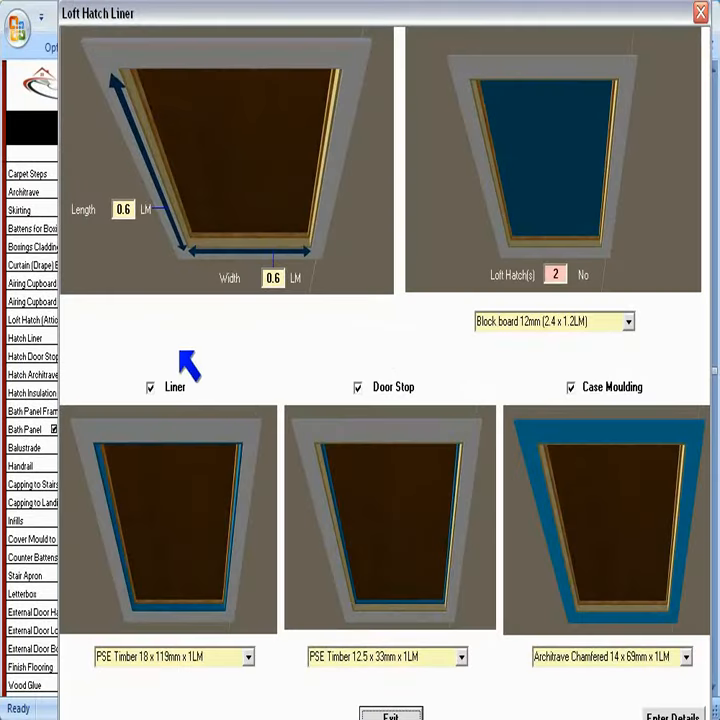
{"action": "mouse_move", "coordinate": [400, 360]}
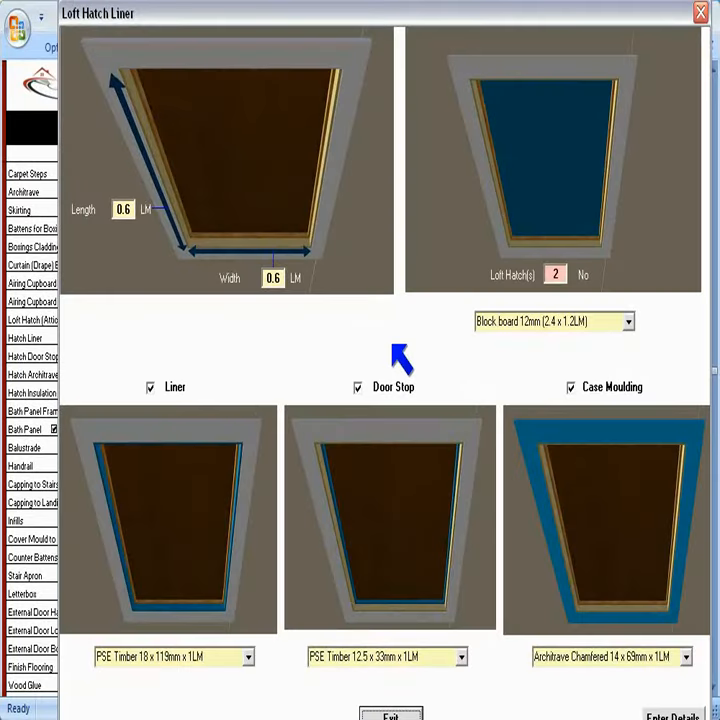
{"action": "mouse_move", "coordinate": [400, 364]}
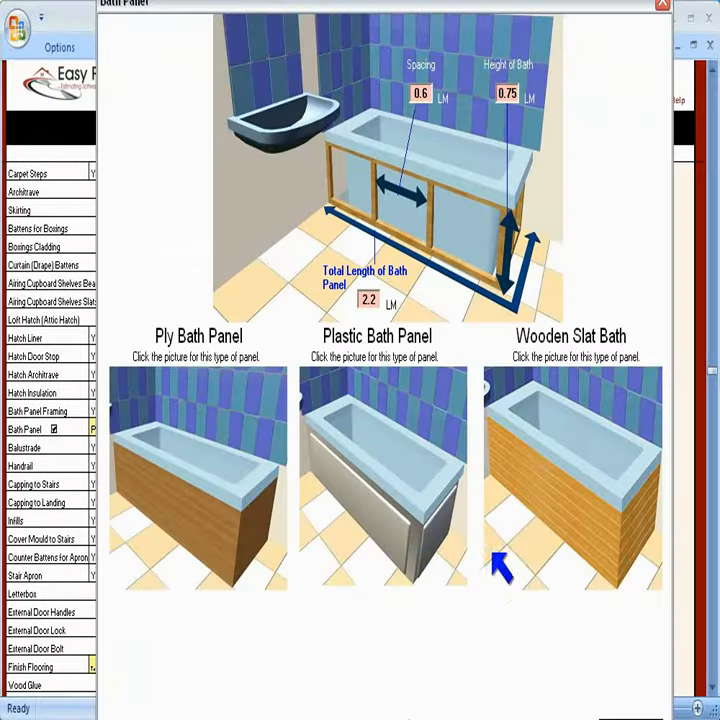
{"action": "mouse_move", "coordinate": [512, 552]}
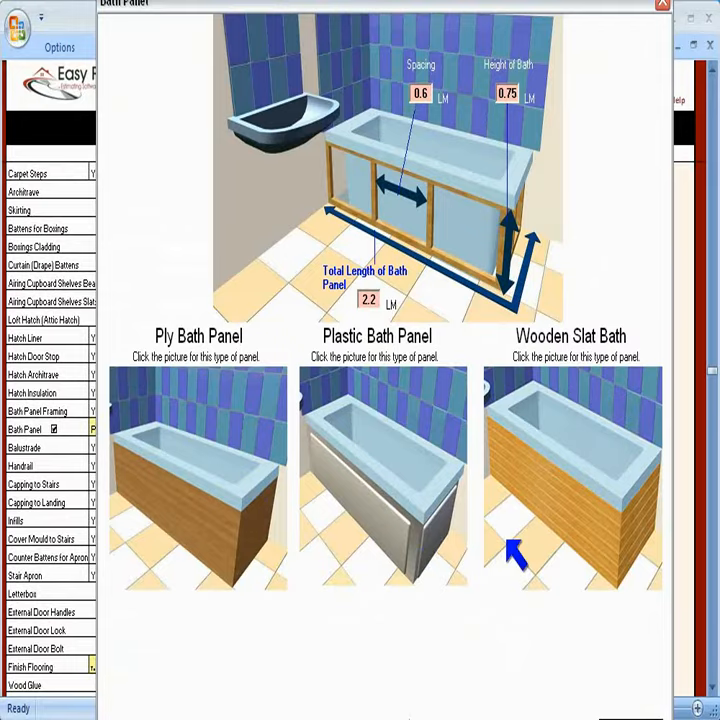
{"action": "left_click", "coordinate": [662, 4]}
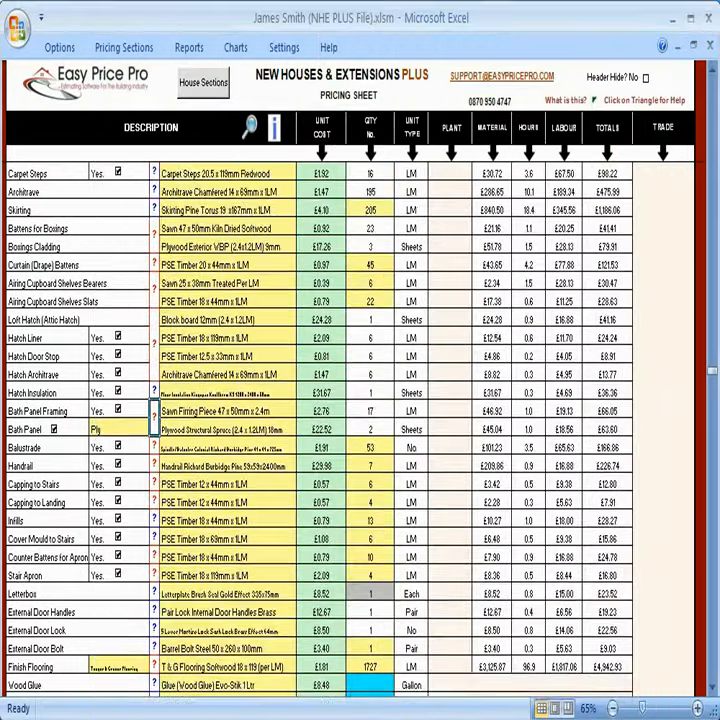
Scroll down to the Finish Carpentry Fixings header
{"action": "scroll", "scroll_direction": "down", "scroll_amount": 3}
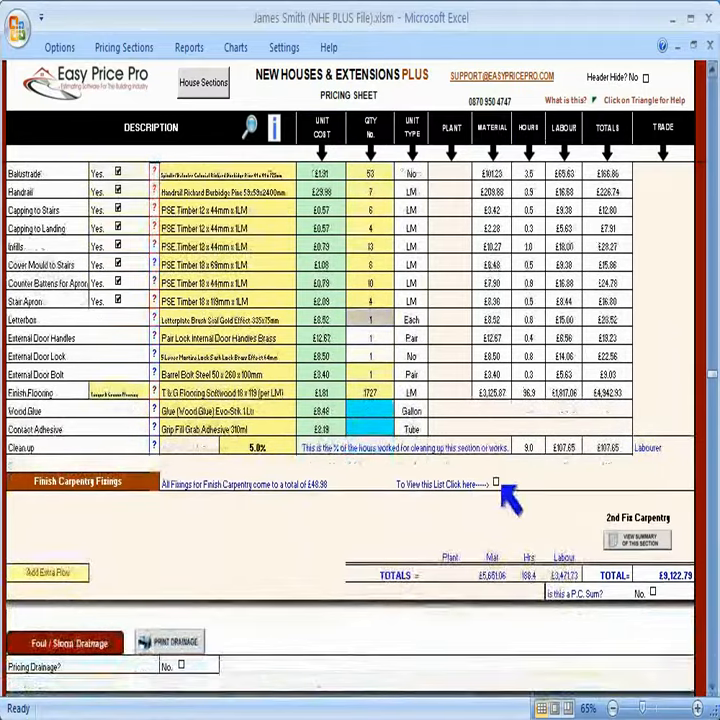
Tick 'To View this List Click here' to show the carpentry fixings list and review it
{"action": "left_click", "coordinate": [496, 482]}
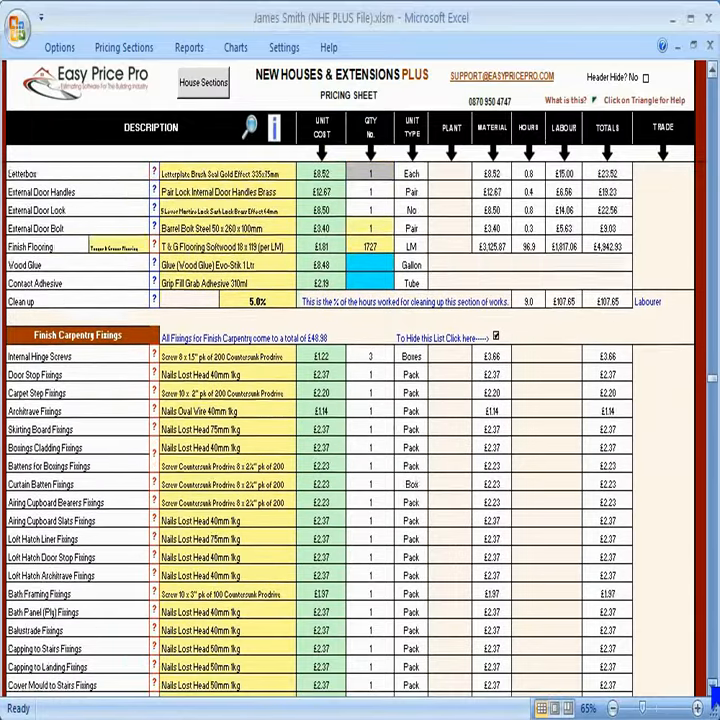
{"action": "scroll", "scroll_direction": "down", "scroll_amount": 3}
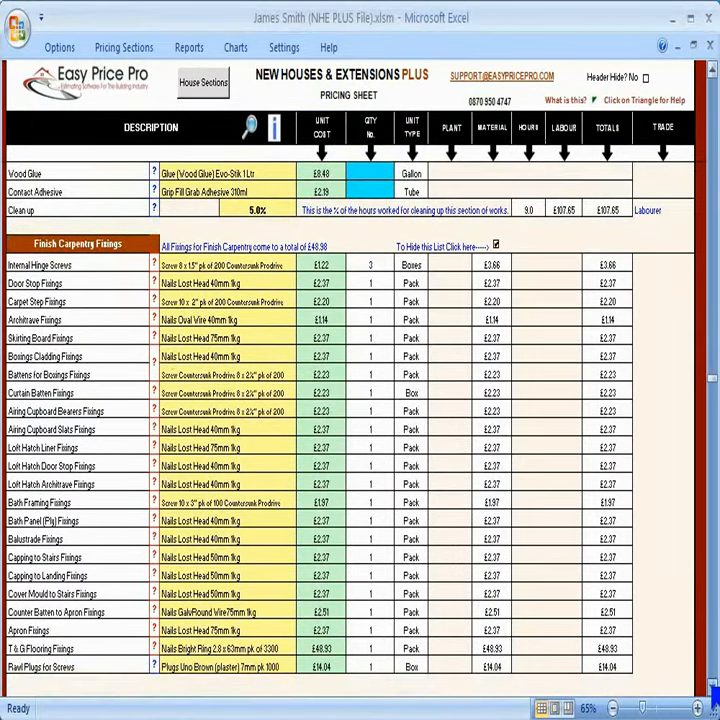